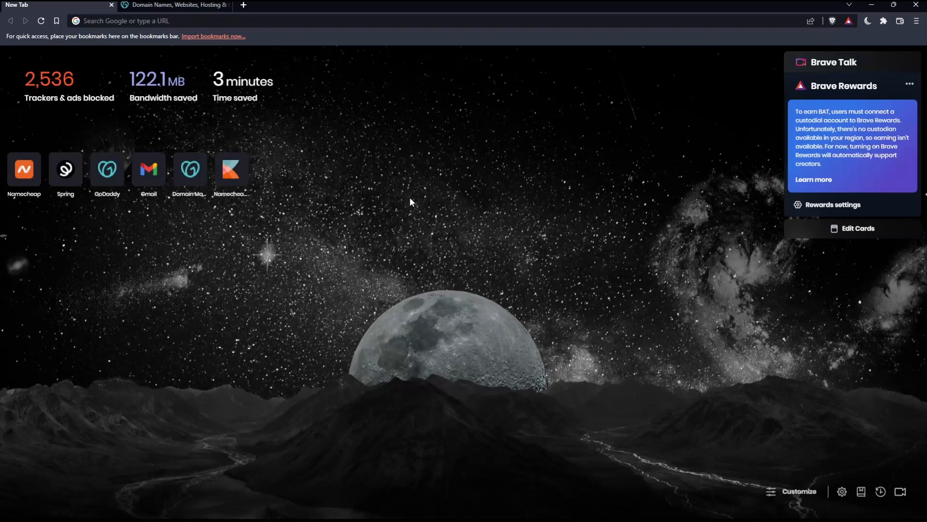
{"action": "mouse_move", "coordinate": [384, 187]}
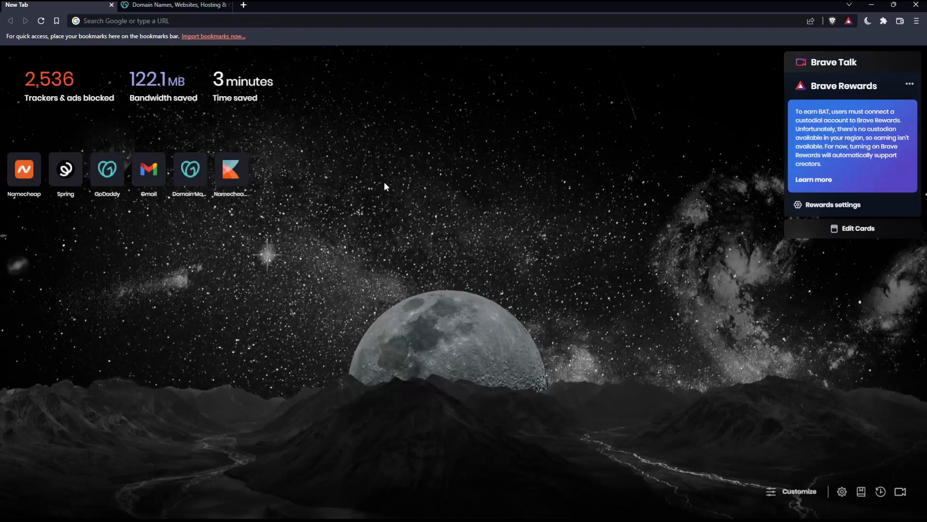
- Navigate to godaddy.com, switching to the already open GoDaddy page
{"action": "left_click", "coordinate": [178, 21]}
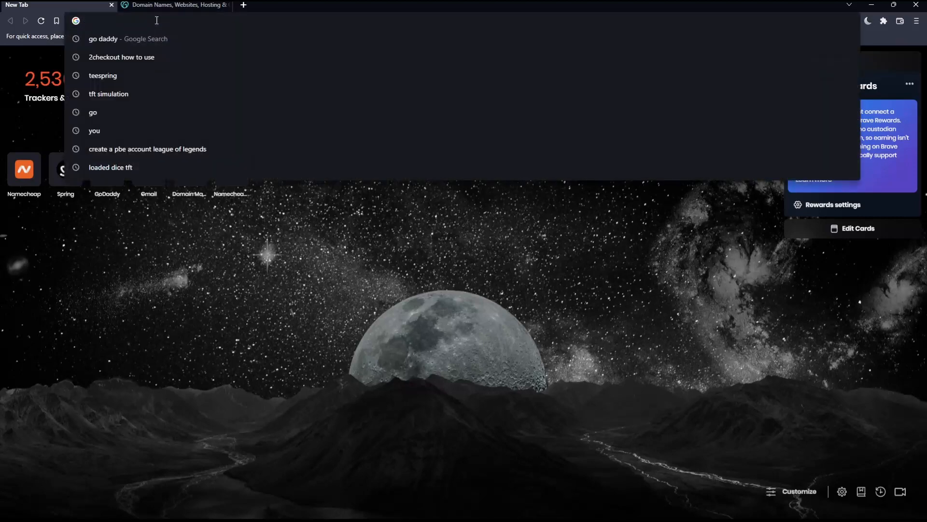
{"action": "type", "text": "godaddy.com"}
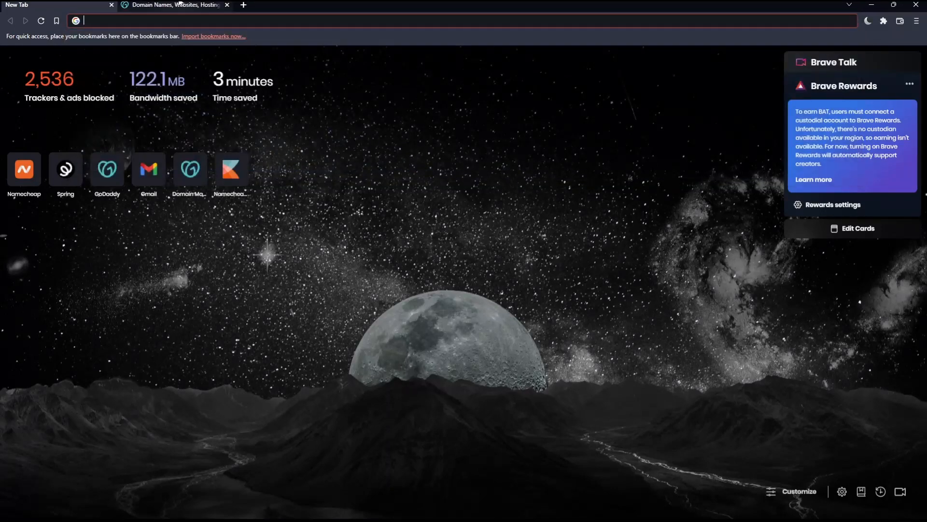
{"action": "left_click", "coordinate": [171, 5]}
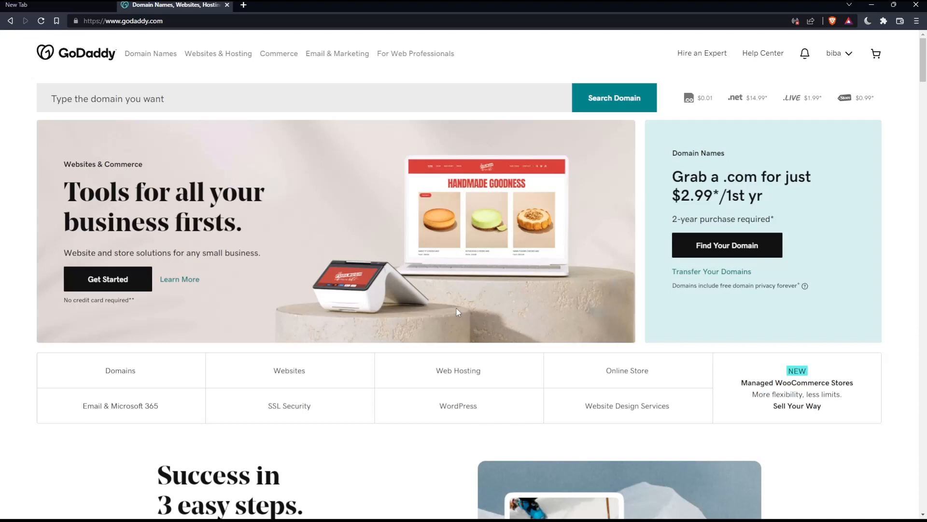
{"action": "mouse_move", "coordinate": [167, 78]}
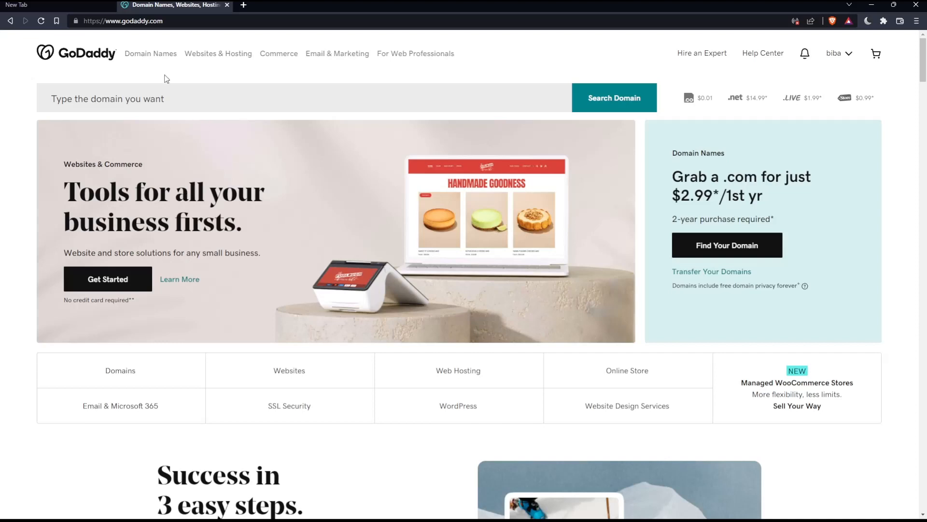
- Review the footer and view then dismiss the country/region choices
{"action": "scroll", "scroll_direction": "down", "scroll_amount": 3}
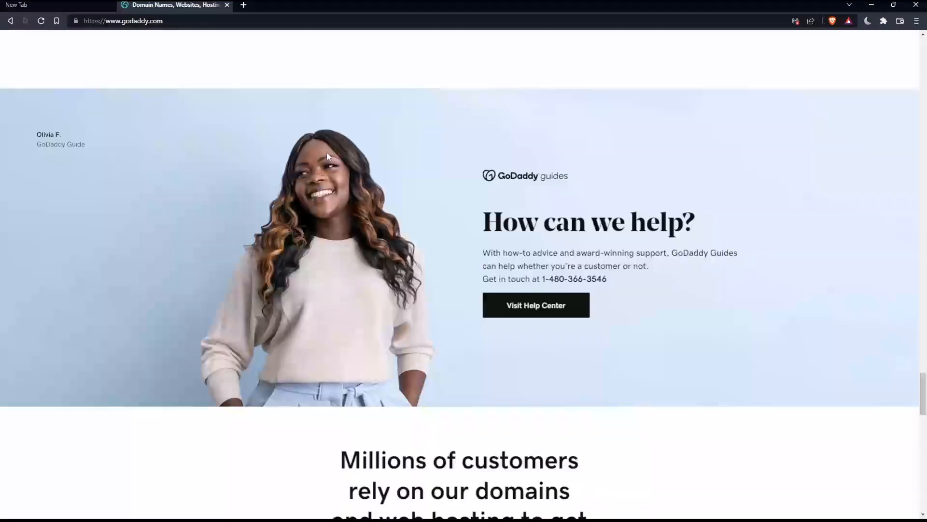
{"action": "scroll", "scroll_direction": "down", "scroll_amount": 3}
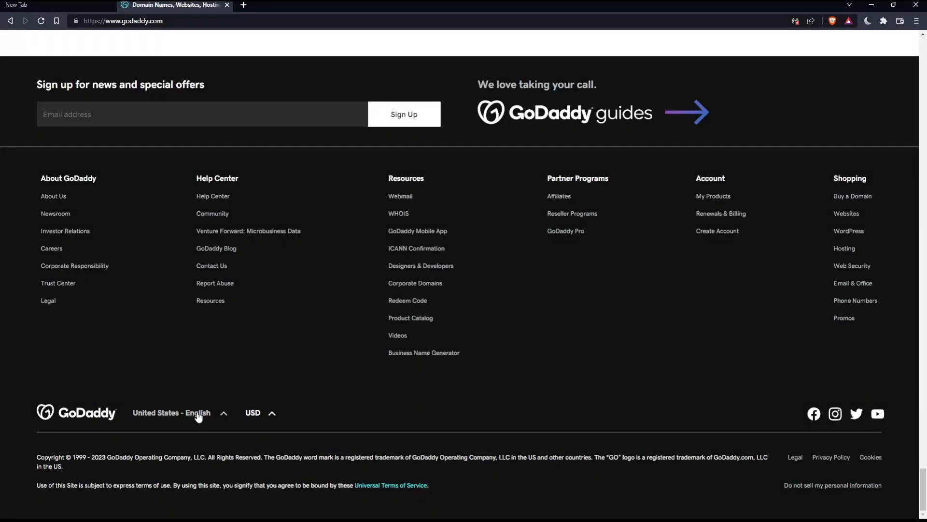
{"action": "left_click", "coordinate": [171, 412]}
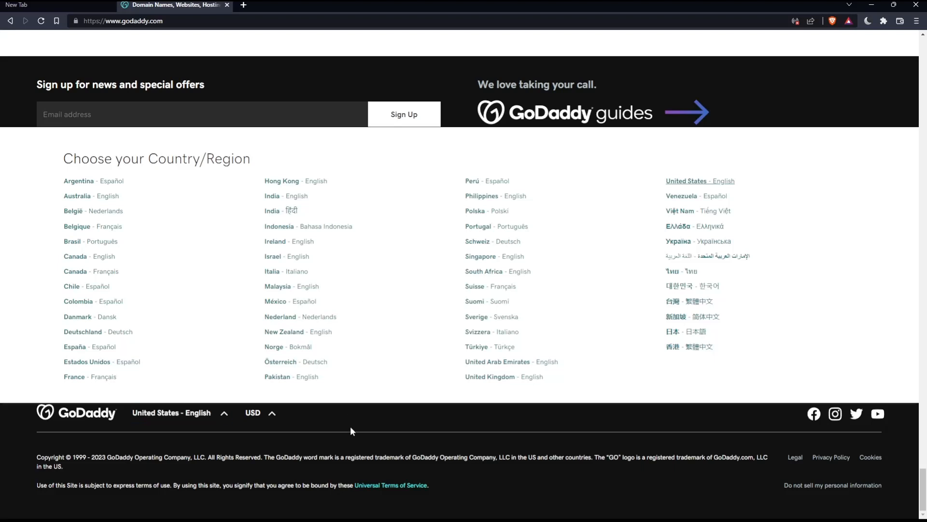
{"action": "left_click", "coordinate": [252, 412]}
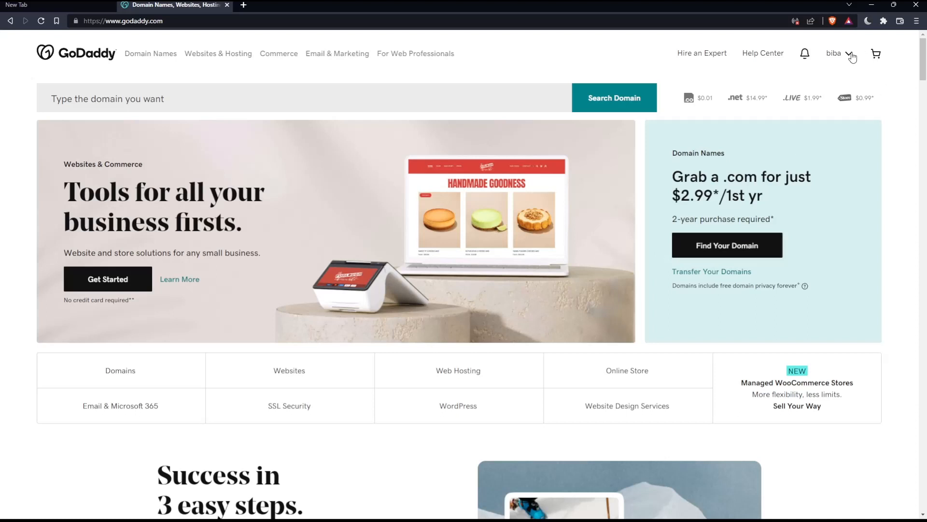
{"action": "left_click", "coordinate": [833, 53]}
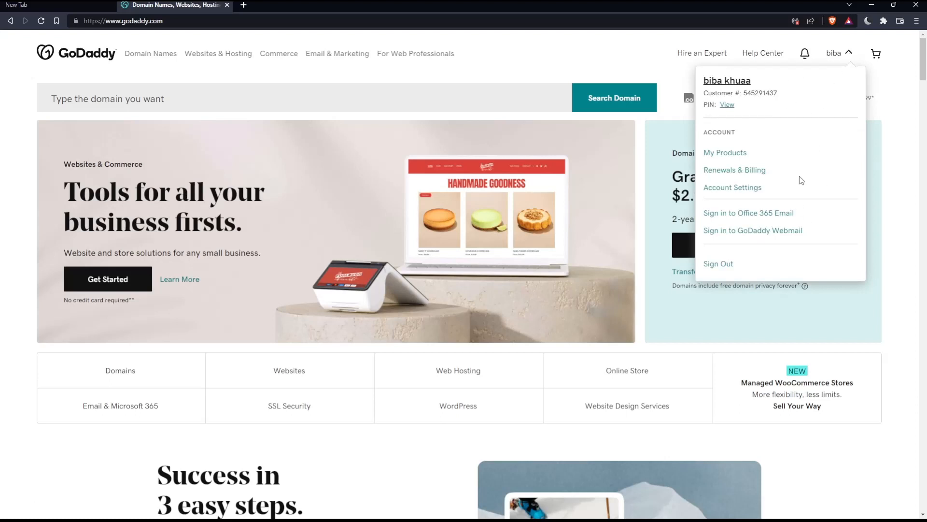
{"action": "mouse_move", "coordinate": [733, 162]}
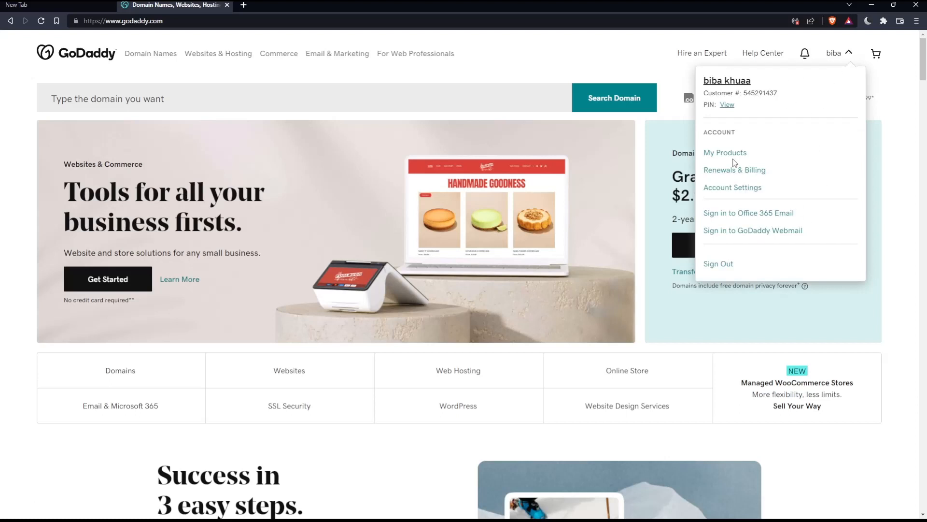
{"action": "left_click", "coordinate": [548, 61]}
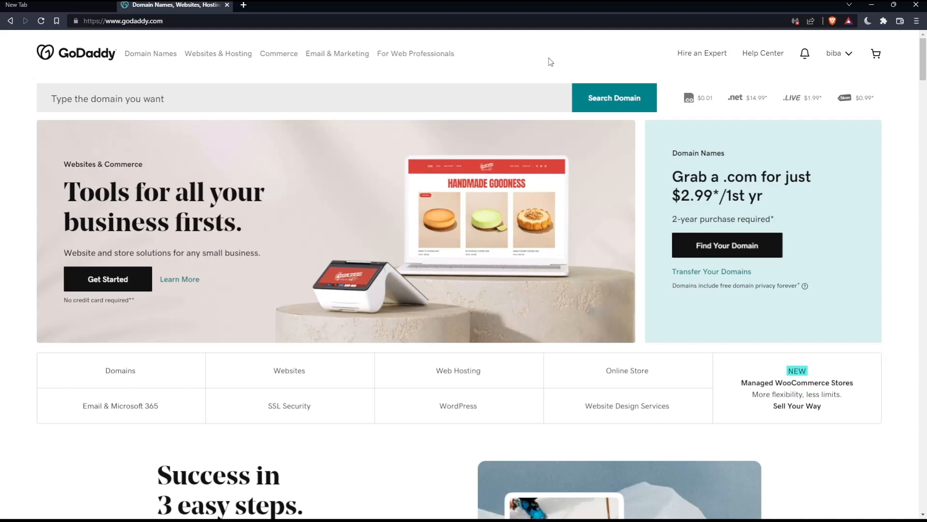
{"action": "mouse_move", "coordinate": [495, 280]}
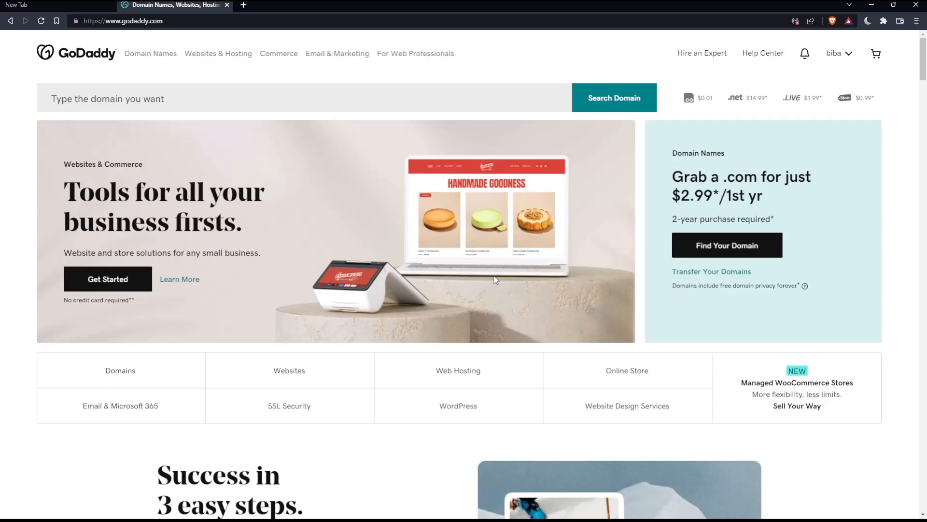
{"action": "mouse_move", "coordinate": [396, 78]}
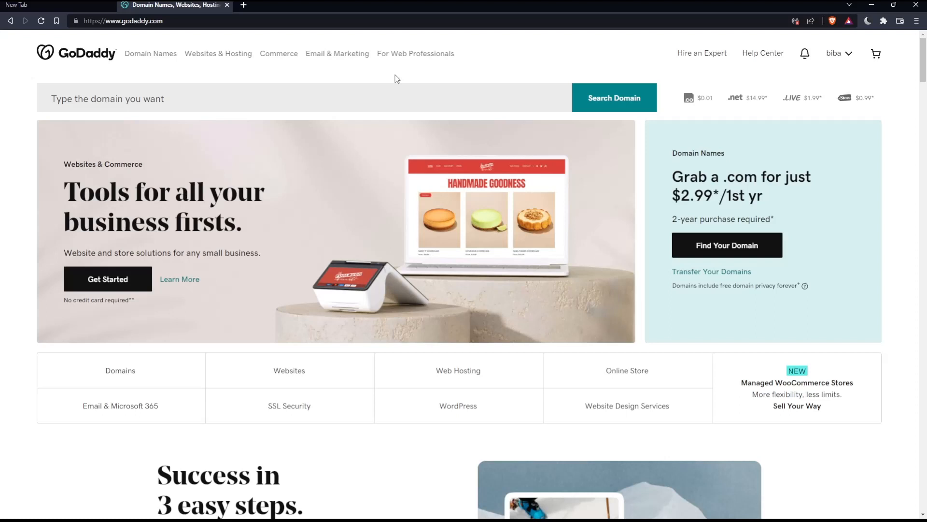
{"action": "mouse_move", "coordinate": [243, 6]}
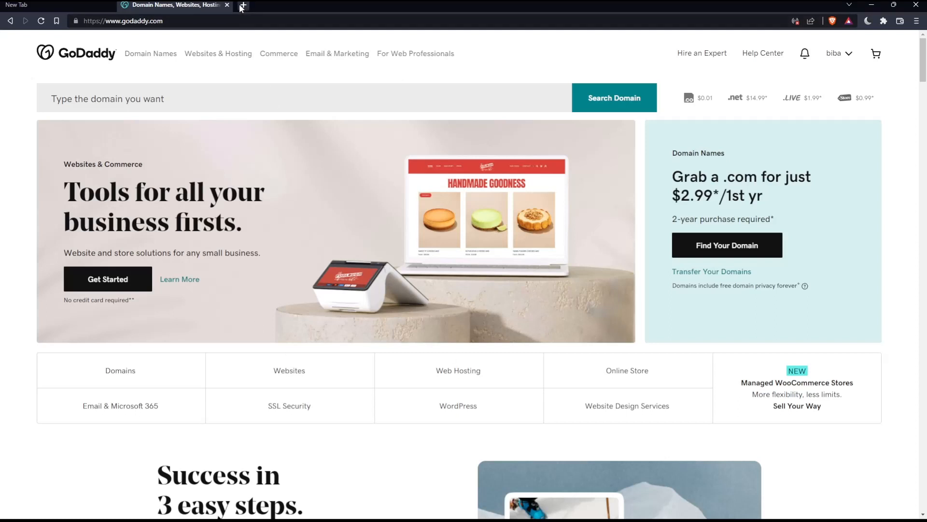
{"action": "left_click", "coordinate": [244, 6]}
{"action": "type", "text": "https://dcc.godaddy.com/control/portfolio"}
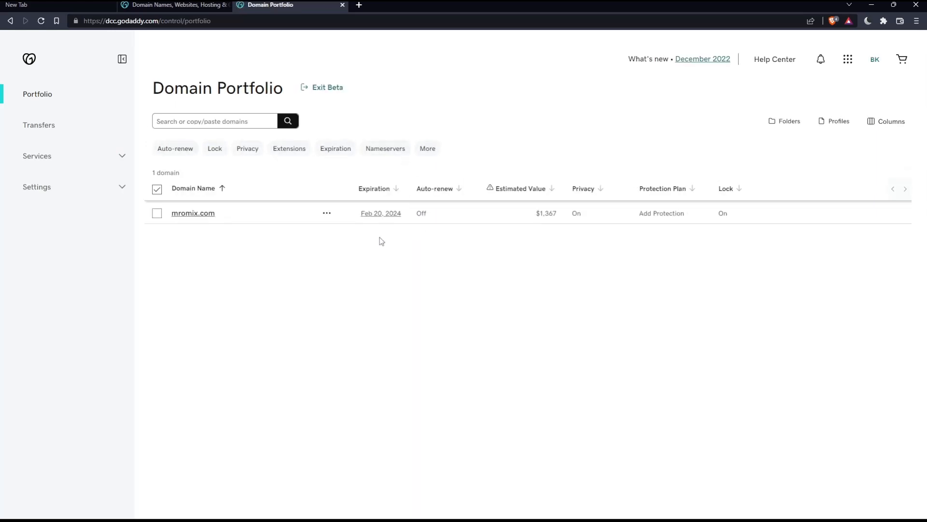
{"action": "mouse_move", "coordinate": [255, 242]}
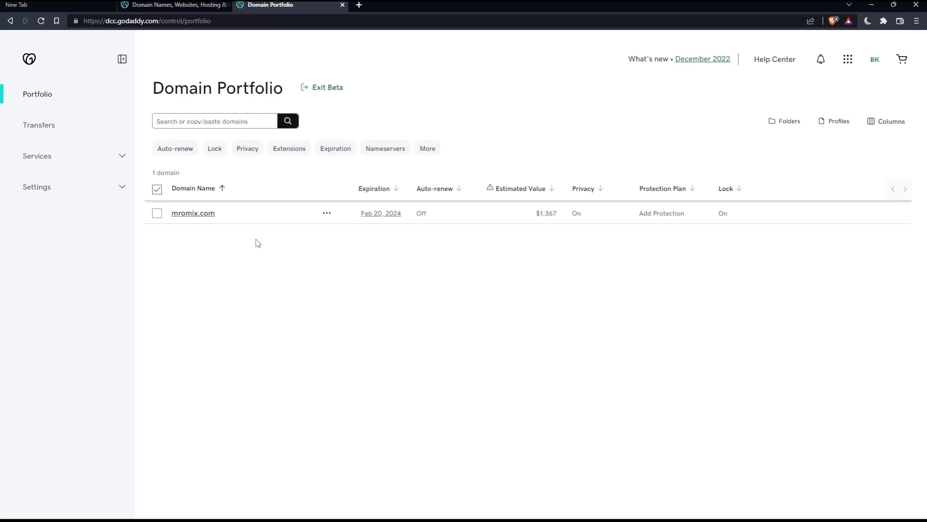
{"action": "mouse_move", "coordinate": [155, 229]}
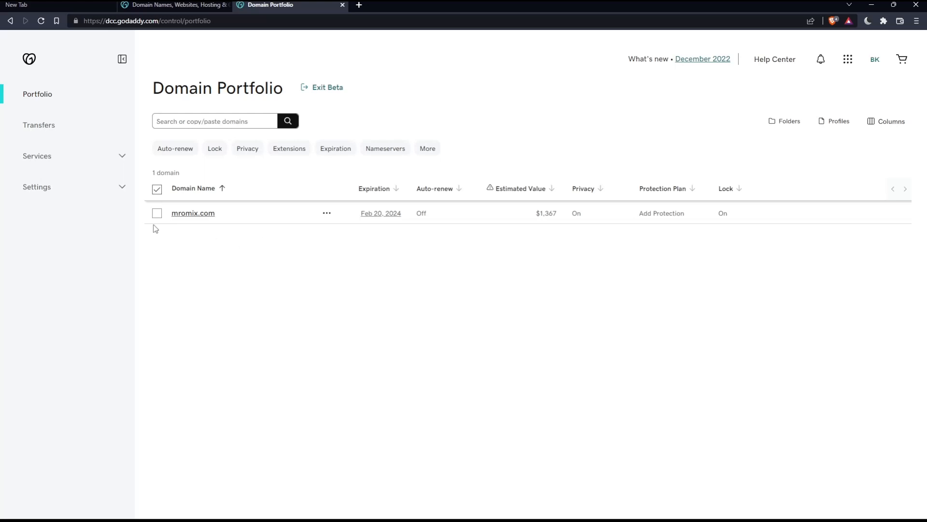
- Select mromix.com in the Domain Portfolio list to reveal bulk actions
{"action": "left_click", "coordinate": [157, 212]}
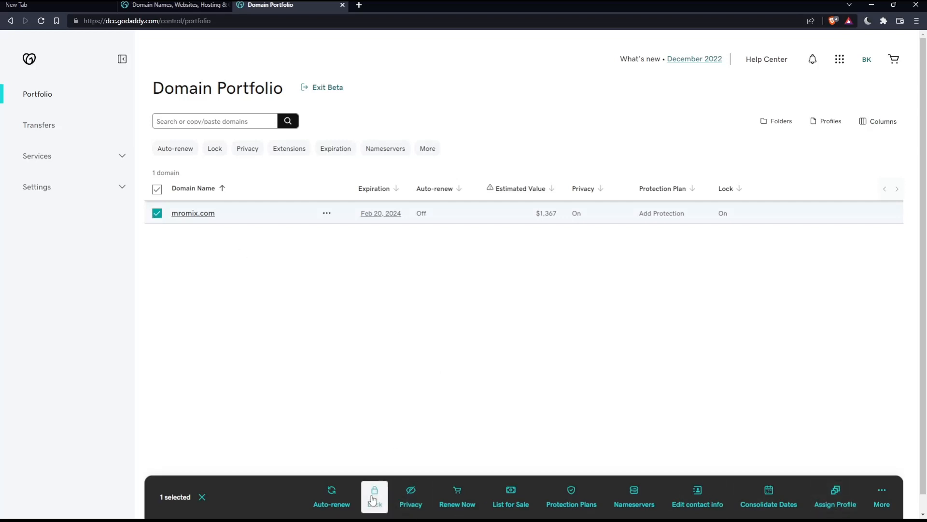
- Choose Turn Lock Off from the Lock options for the selected domain
{"action": "left_click", "coordinate": [375, 495]}
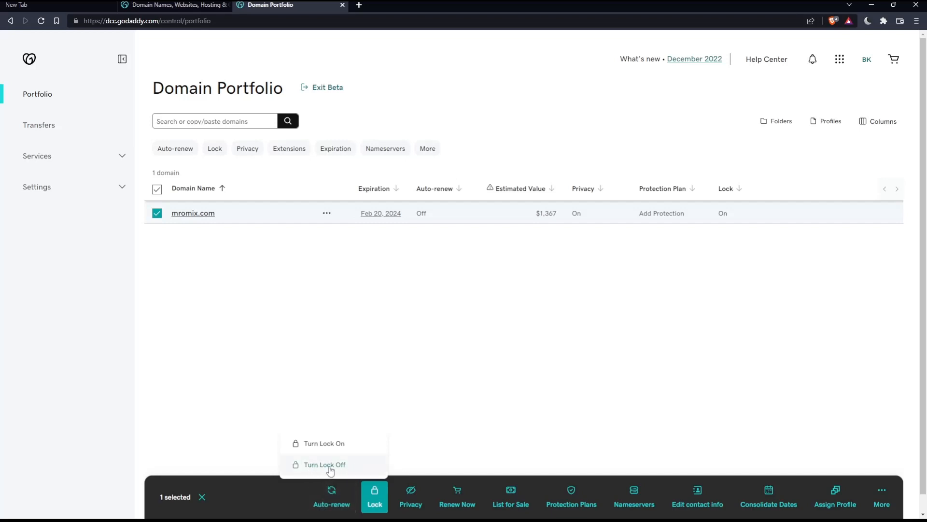
{"action": "left_click", "coordinate": [325, 464]}
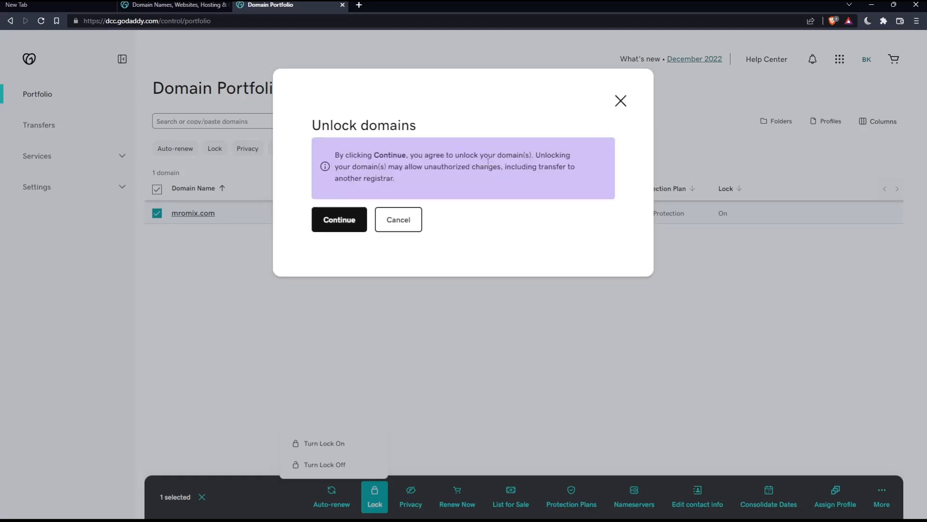
{"action": "mouse_move", "coordinate": [411, 178]}
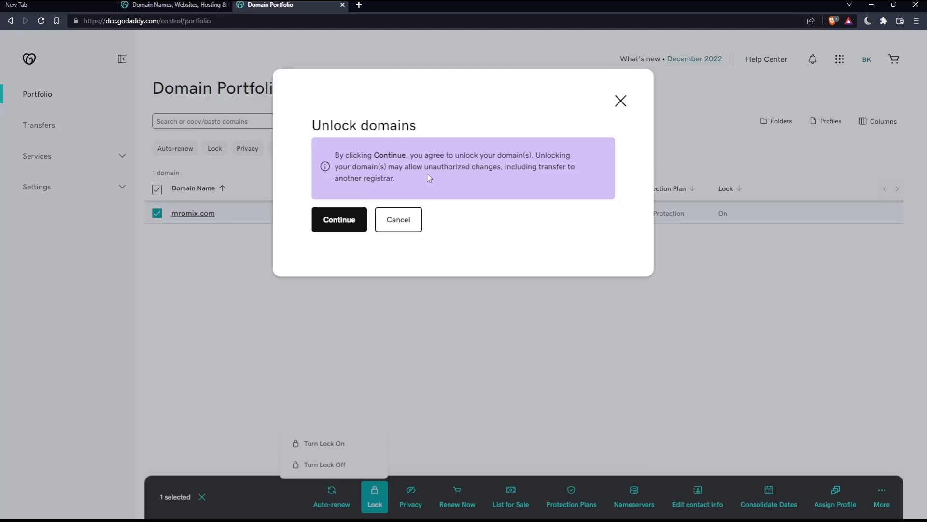
{"action": "mouse_move", "coordinate": [401, 184]}
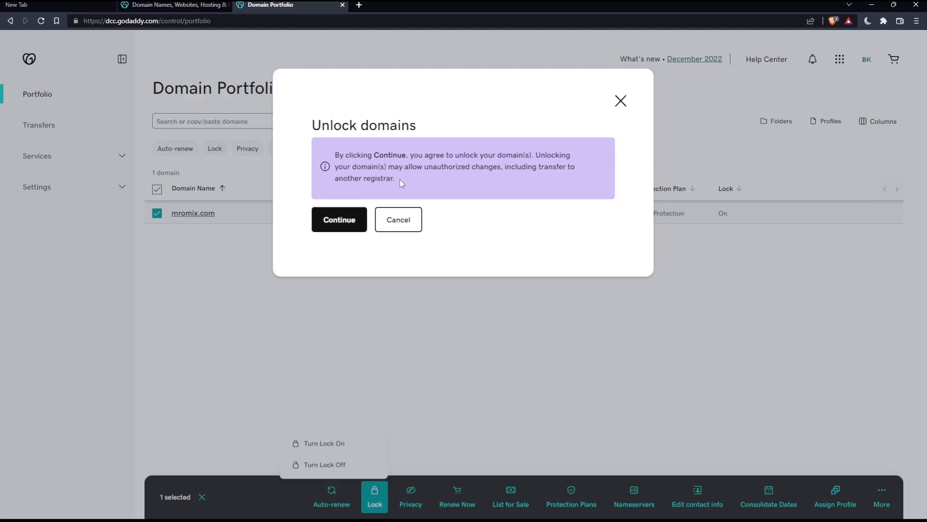
- Confirm the unlock so mromix.com's Lock reads Off, dismissing the success toast
{"action": "left_click", "coordinate": [339, 219]}
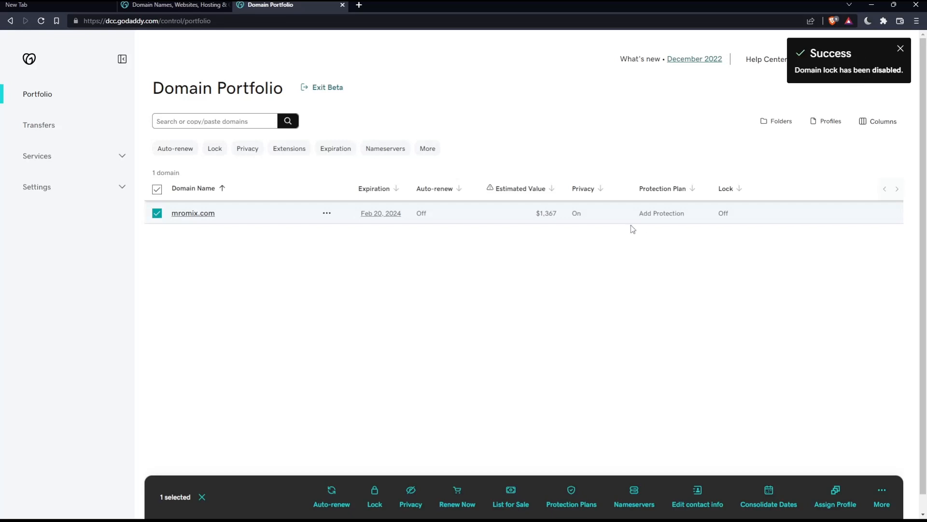
{"action": "left_click", "coordinate": [900, 49]}
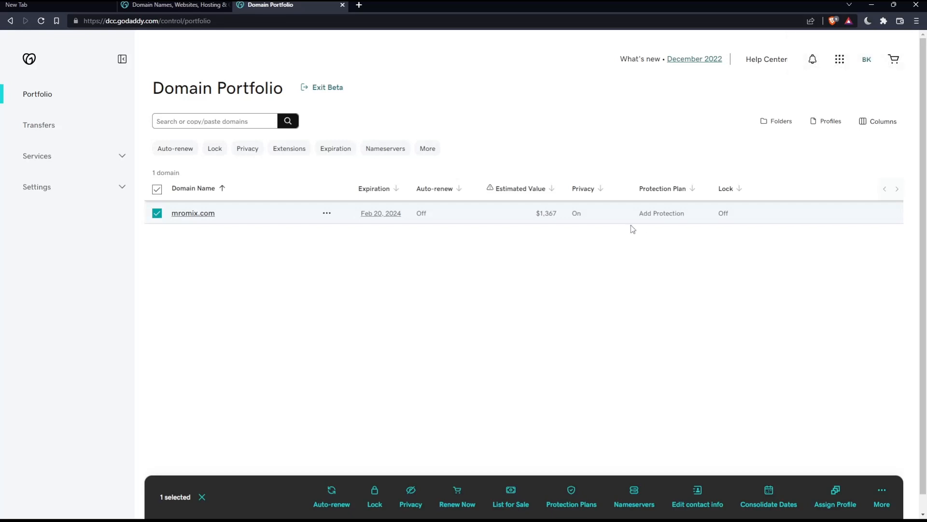